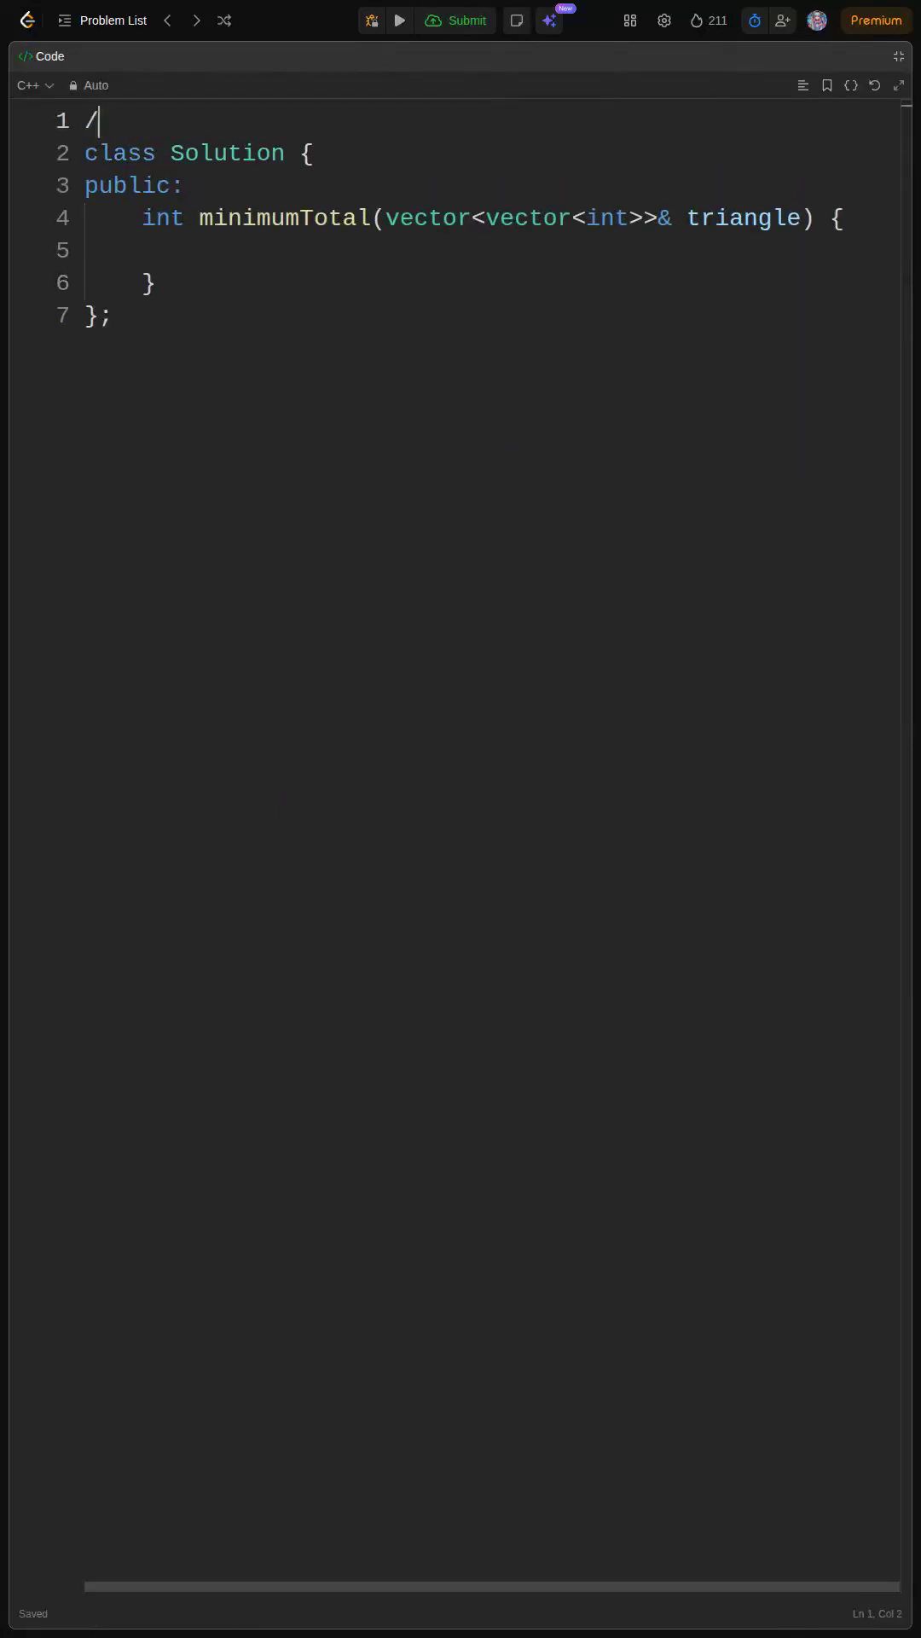
type("/ Lucinda's Tutorial")
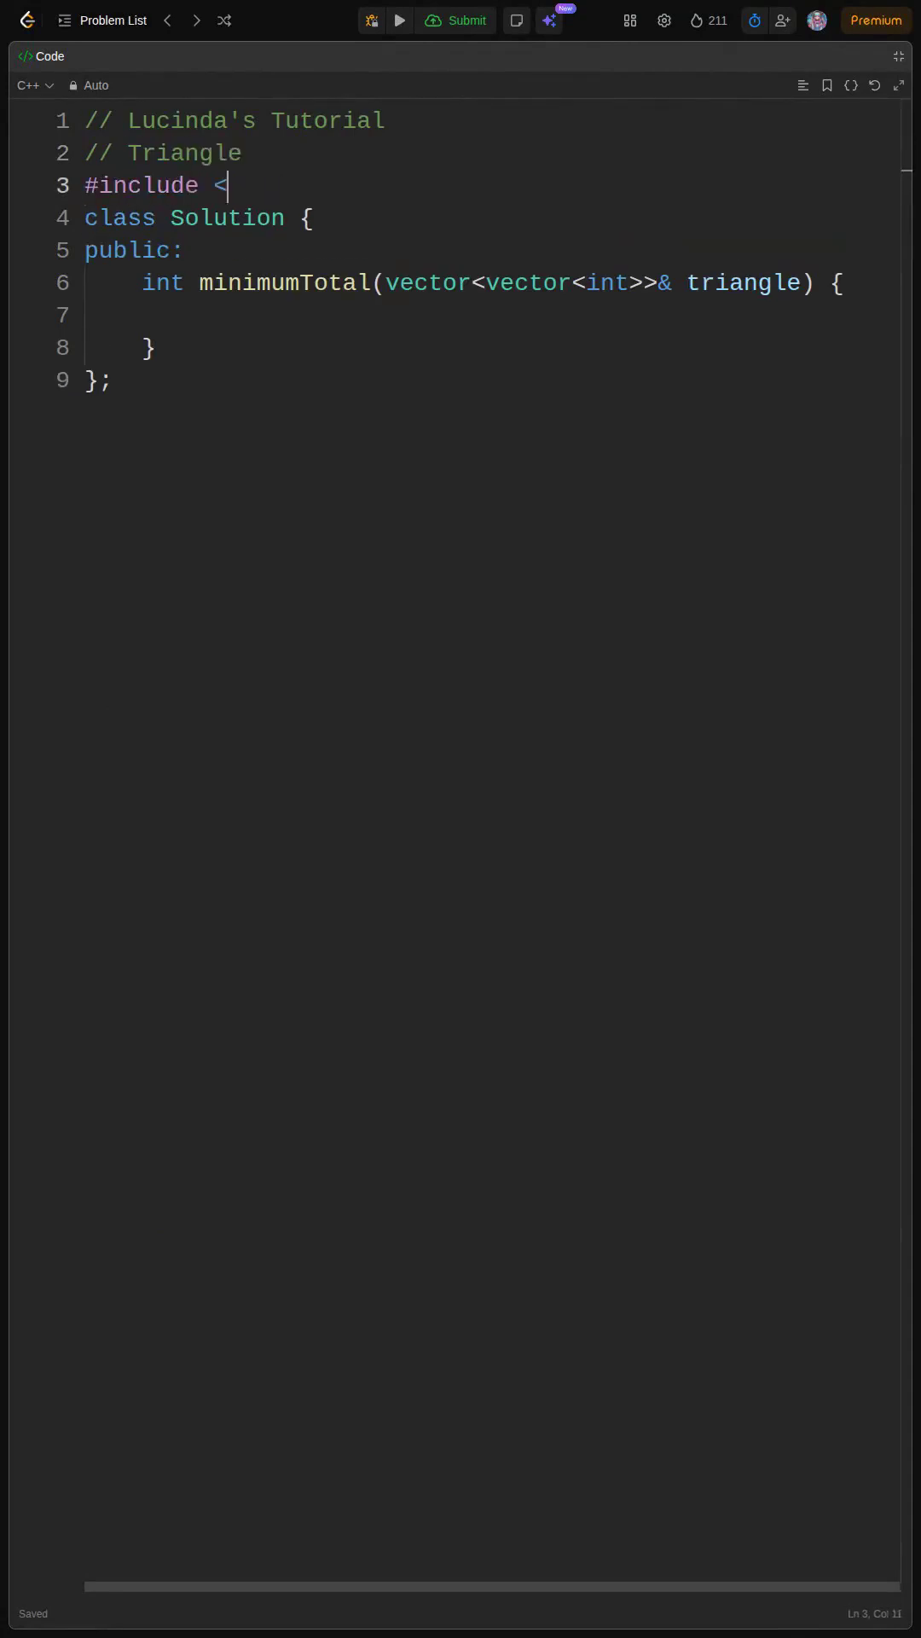
type("vector>")
type("return dpC")
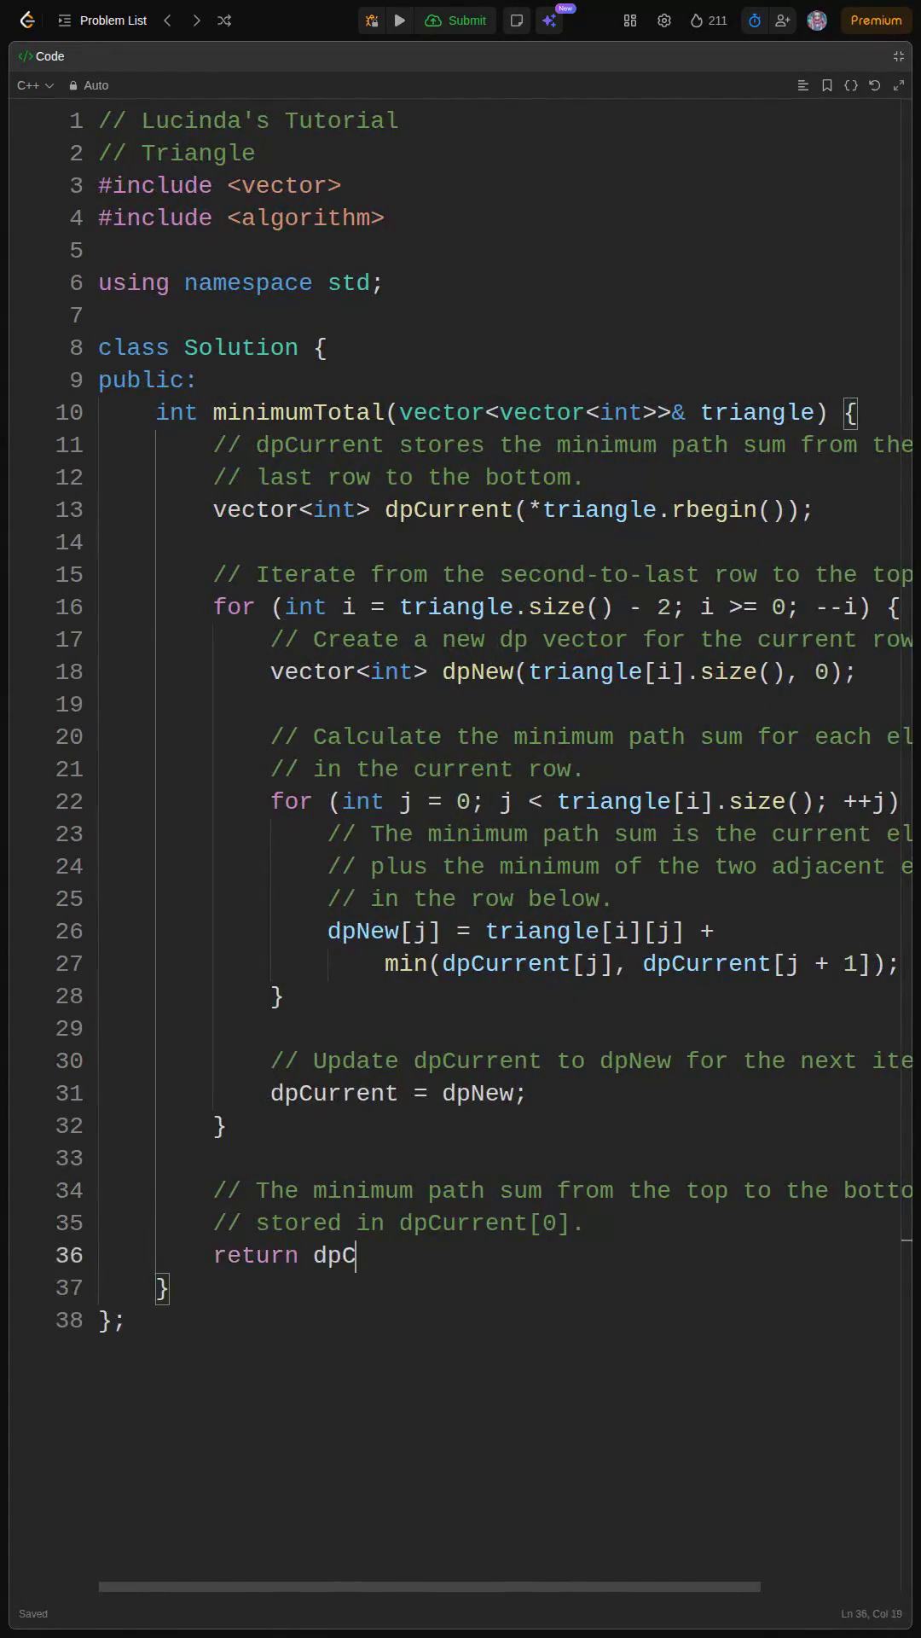
type("urrent[0];")
type("* @param triangle A 2D vector representing the tr")
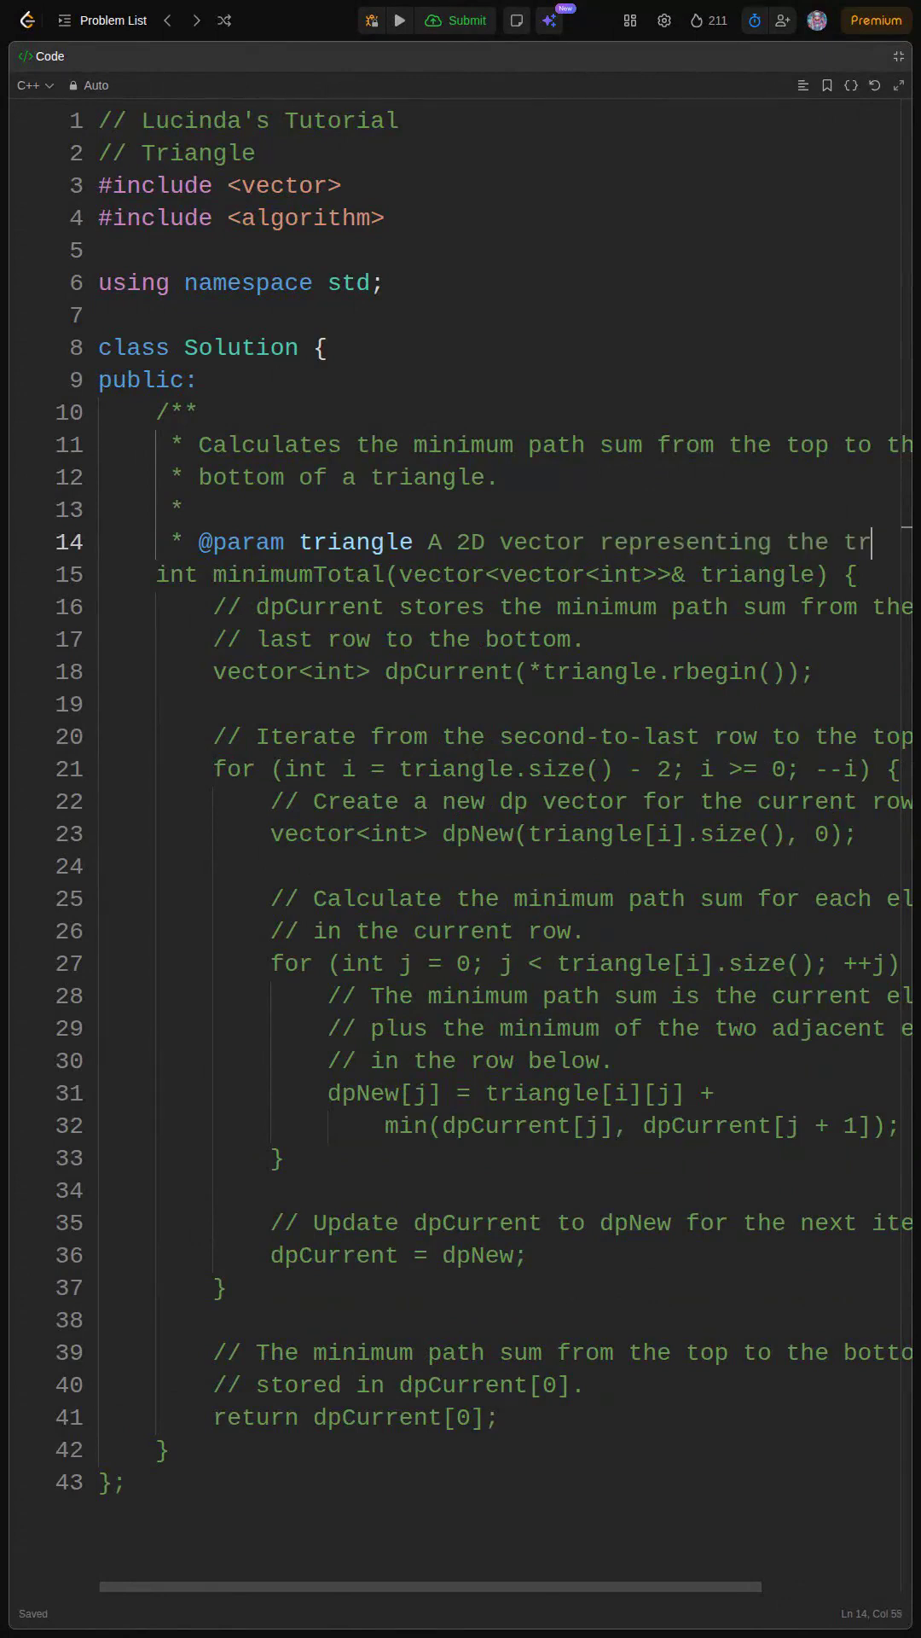
type("@return The minimum path sum.")
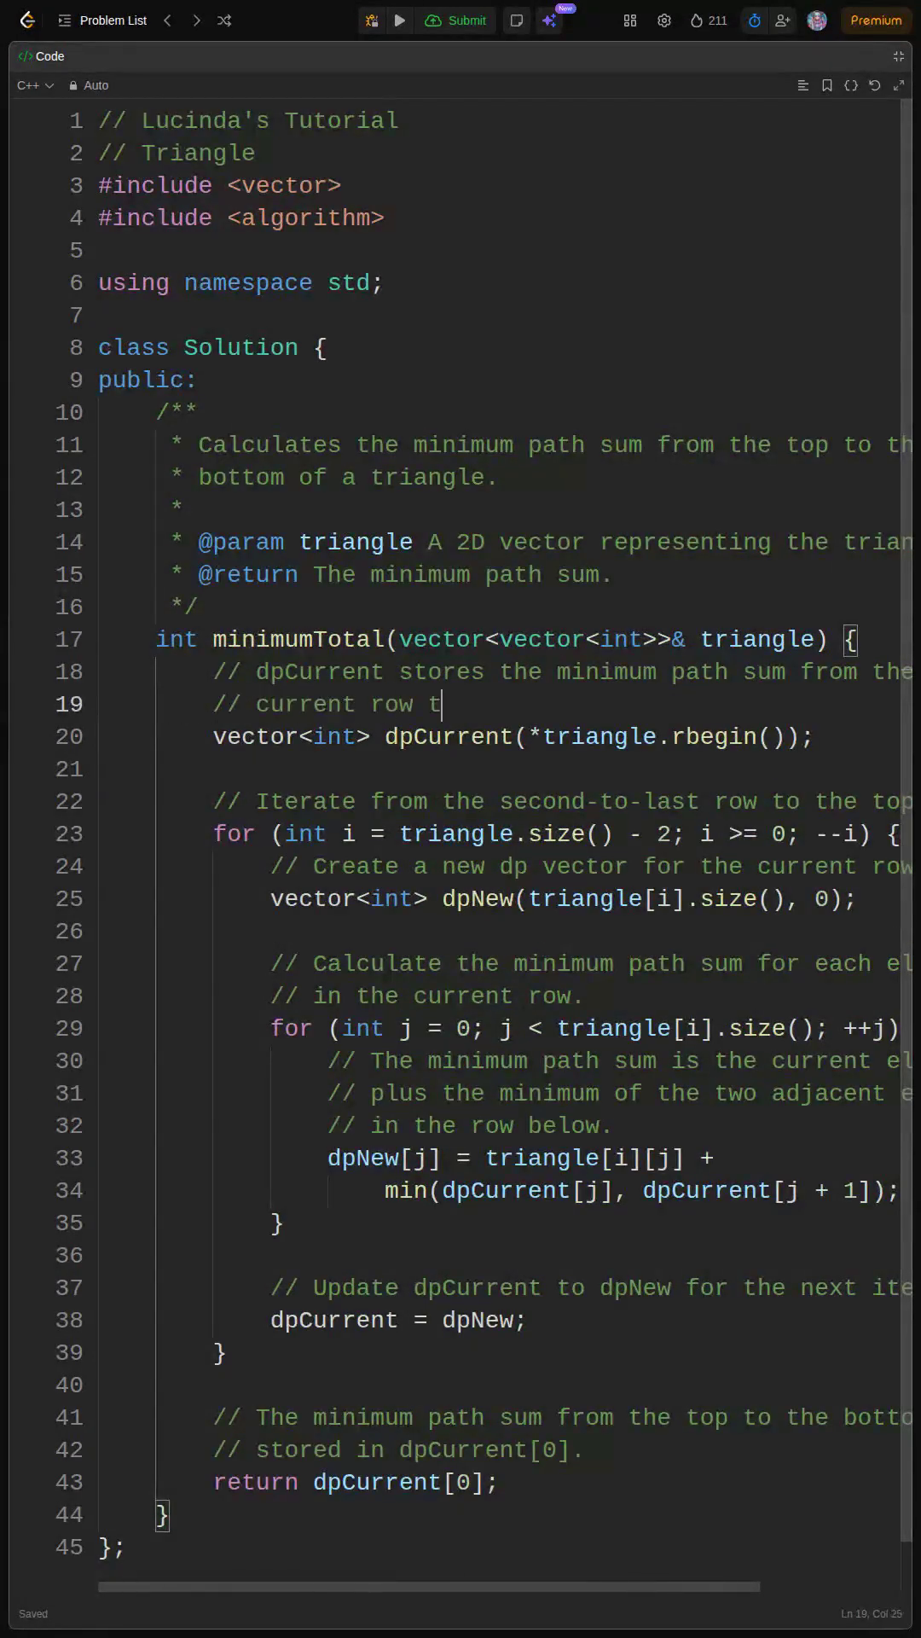
type("o the bottom.")
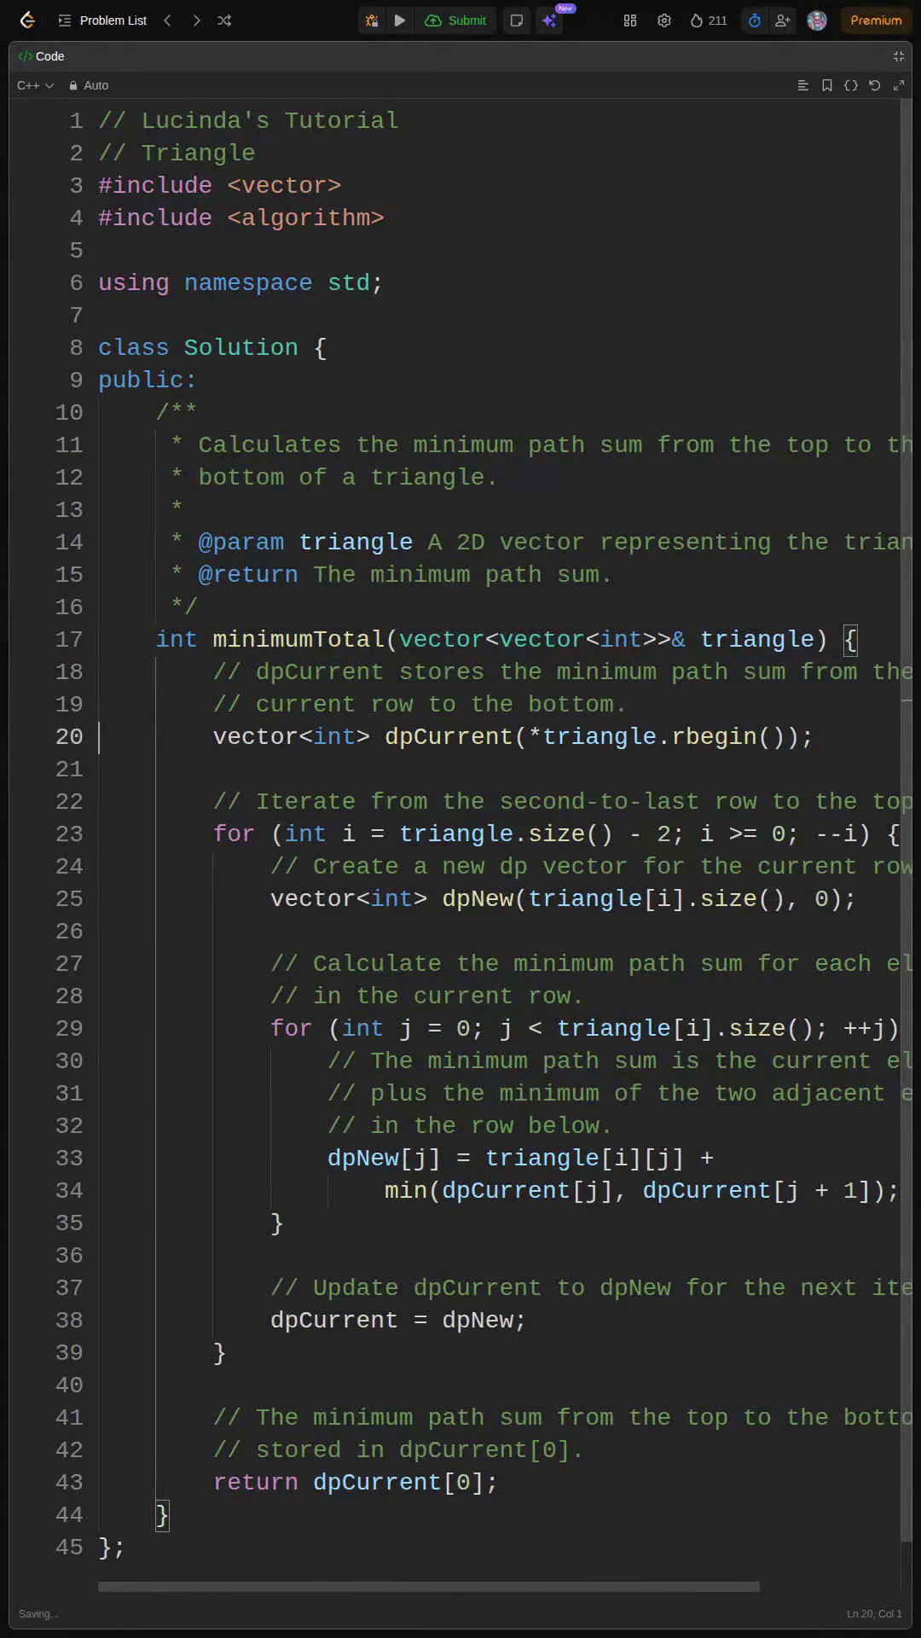